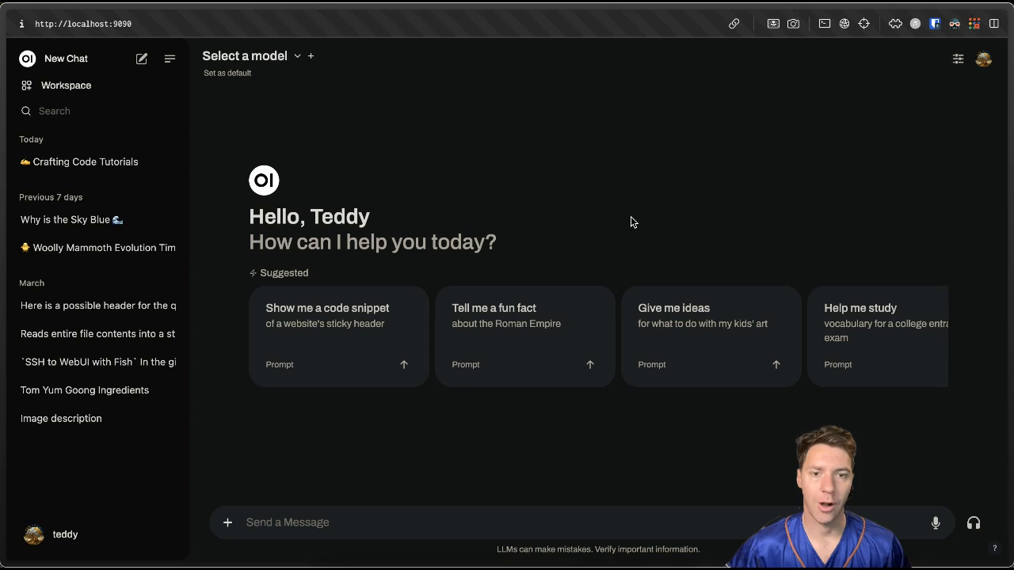
mouse_move(602, 190)
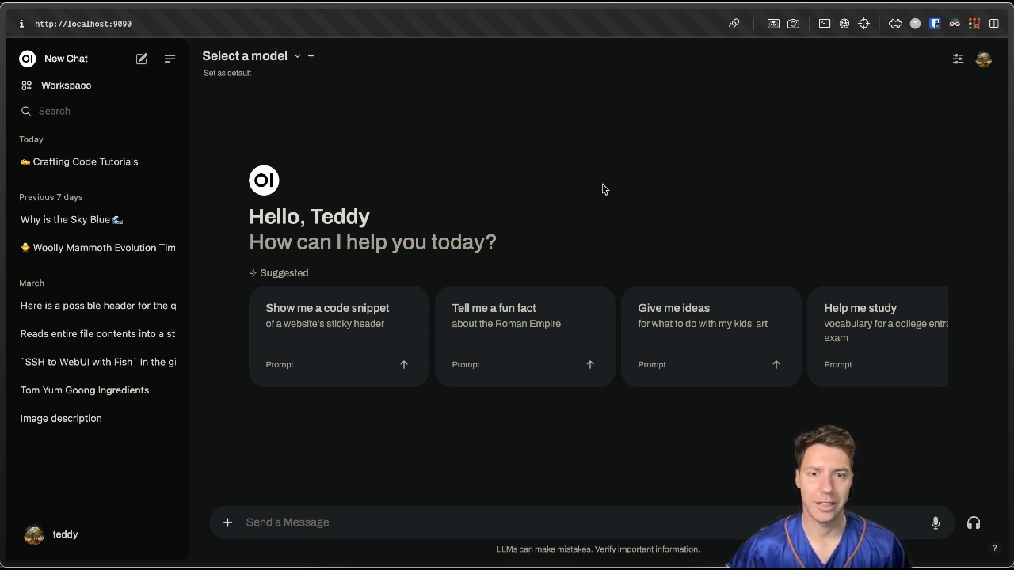
mouse_move(982, 63)
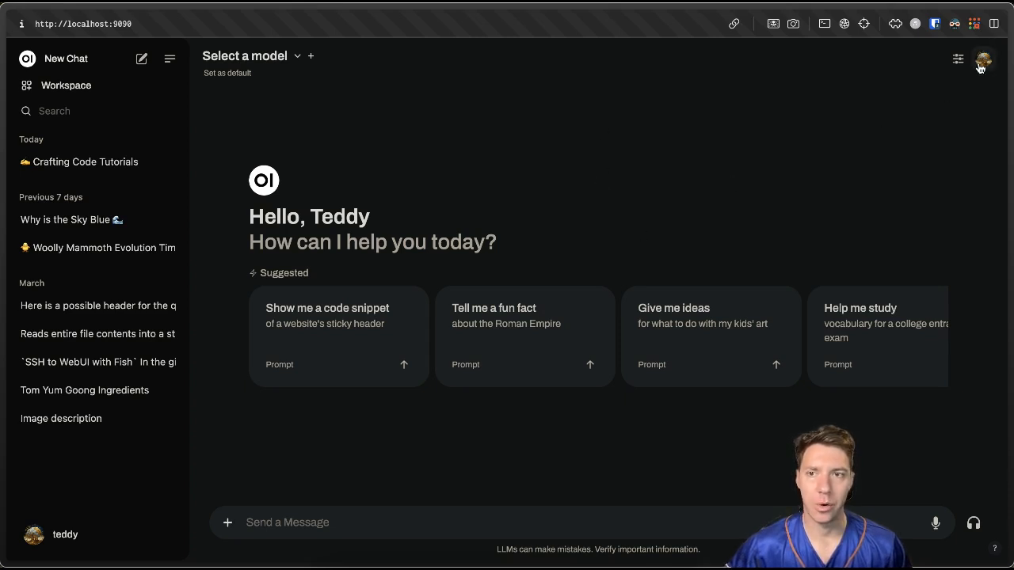
Step: Reach the Admin Panel's Connections settings from the user menu's Admin Settings
left_click(983, 61)
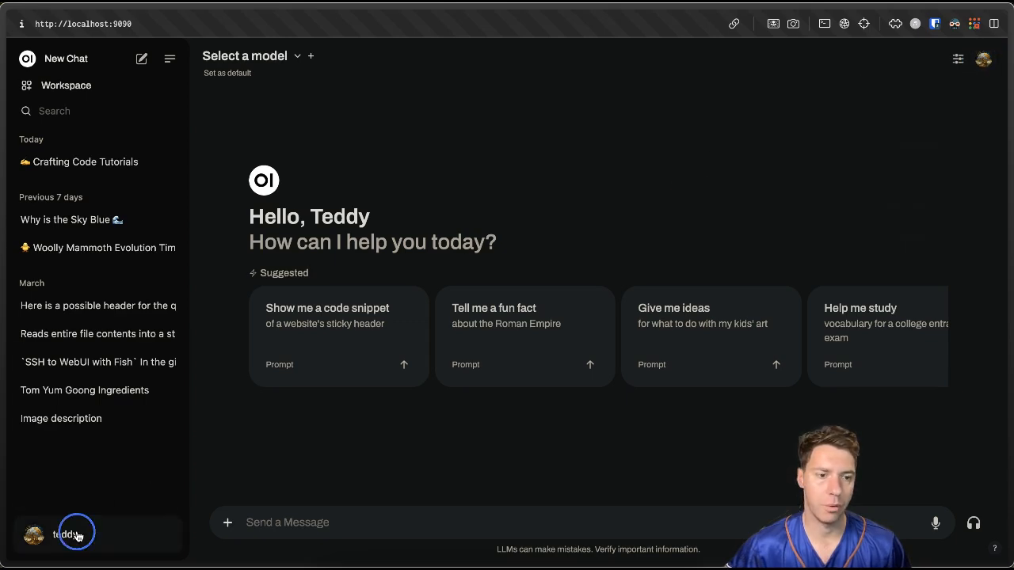
left_click(63, 534)
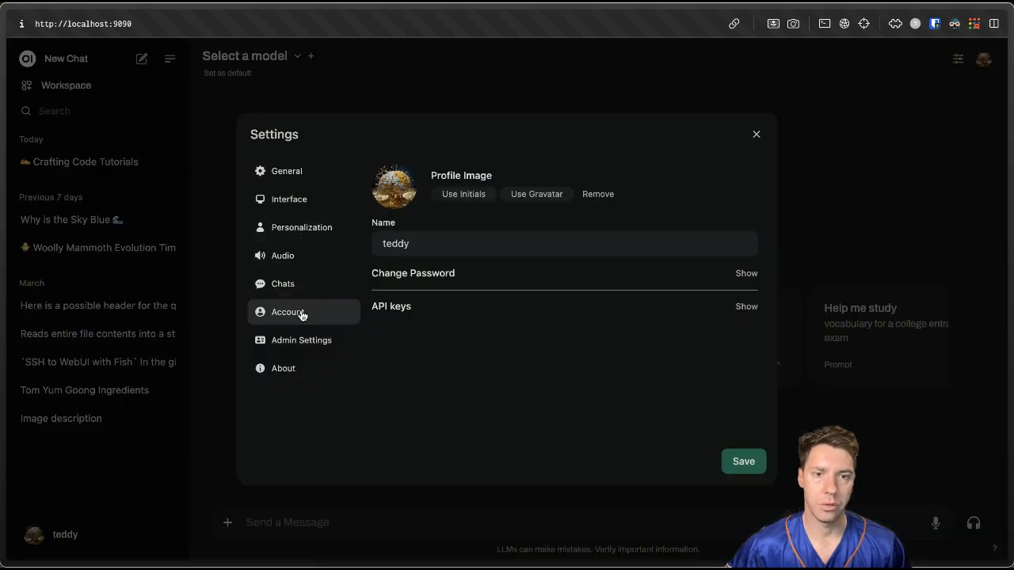
left_click(302, 339)
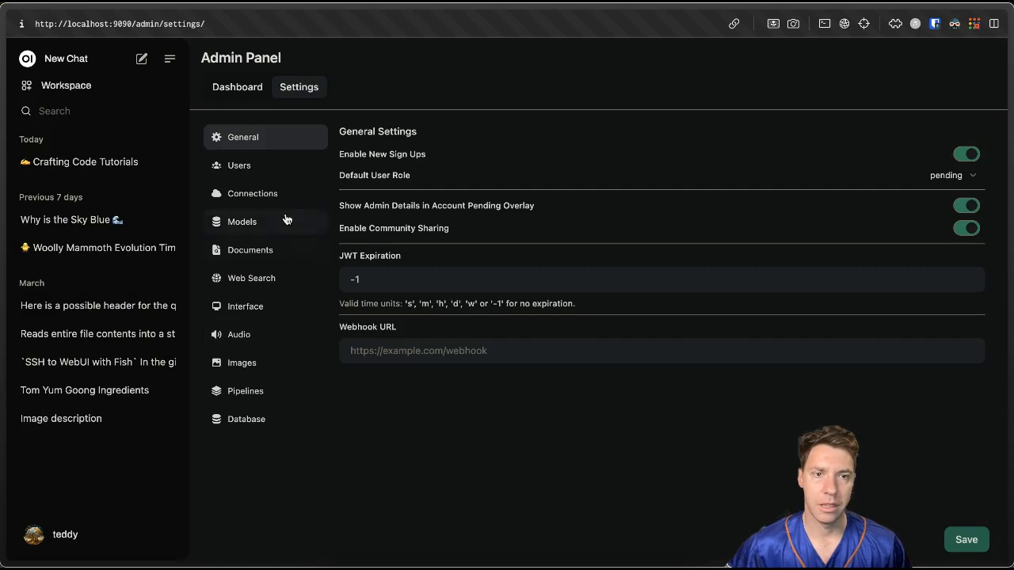
left_click(252, 193)
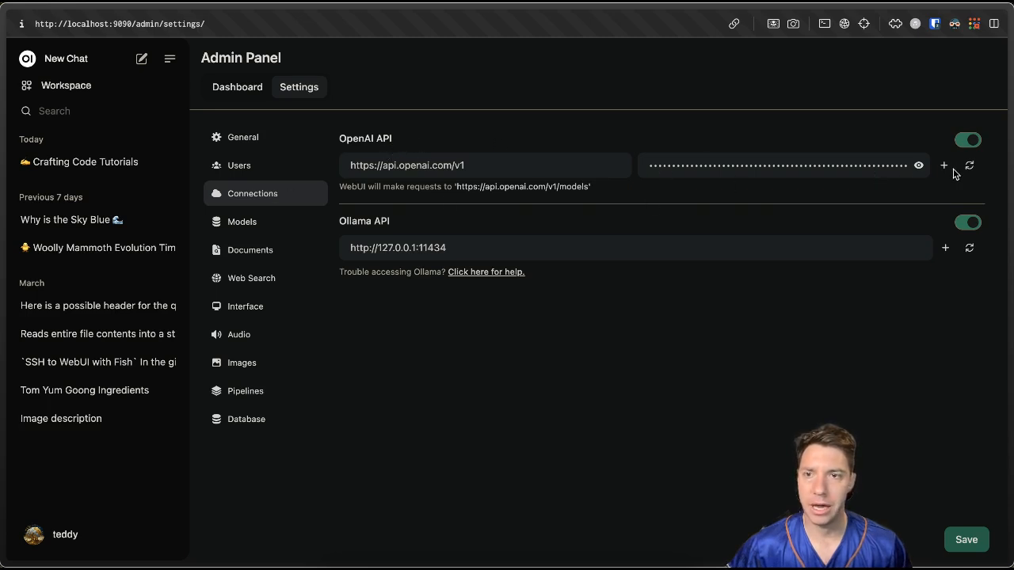
Step: Add a new OpenAI-compatible API connection entry
left_click(945, 165)
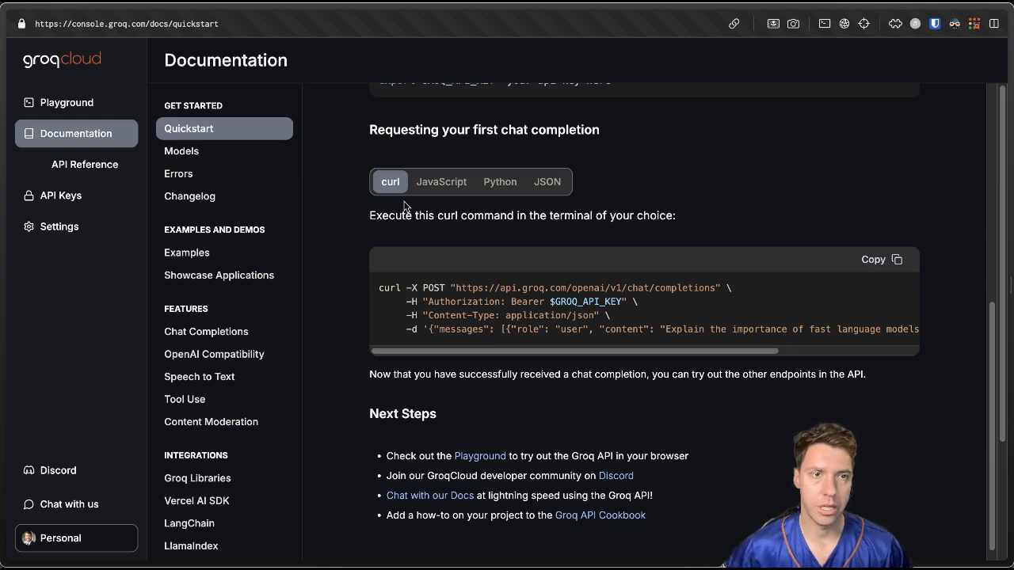
mouse_move(320, 162)
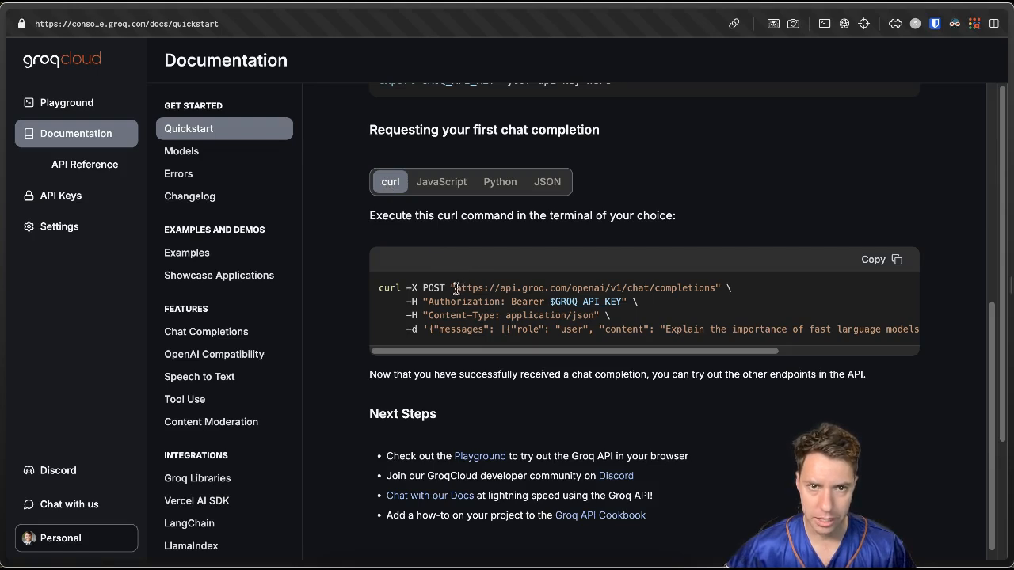
double_click(507, 288)
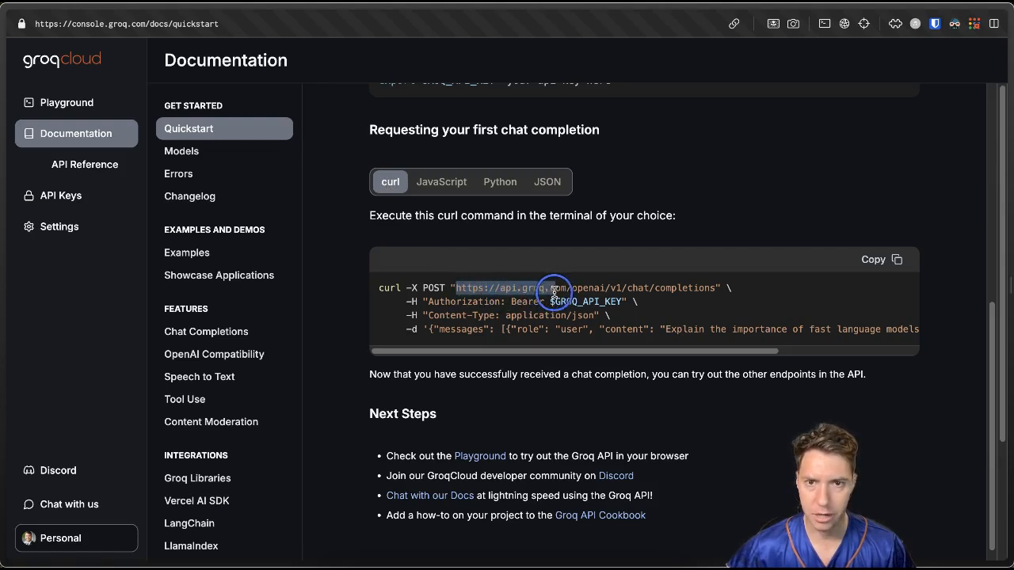
mouse_move(621, 288)
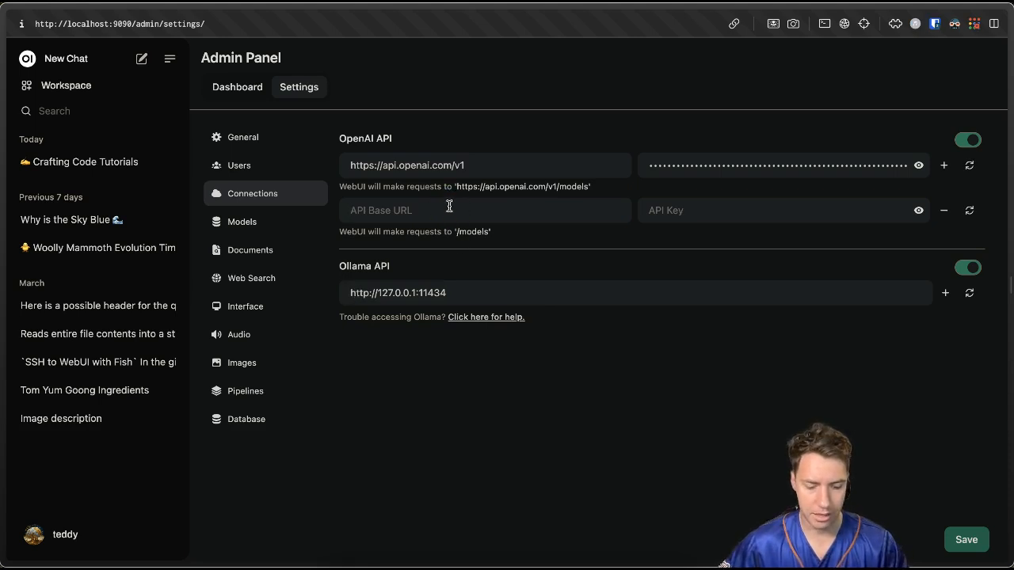
type("https://api.groq.com/openai/v1/")
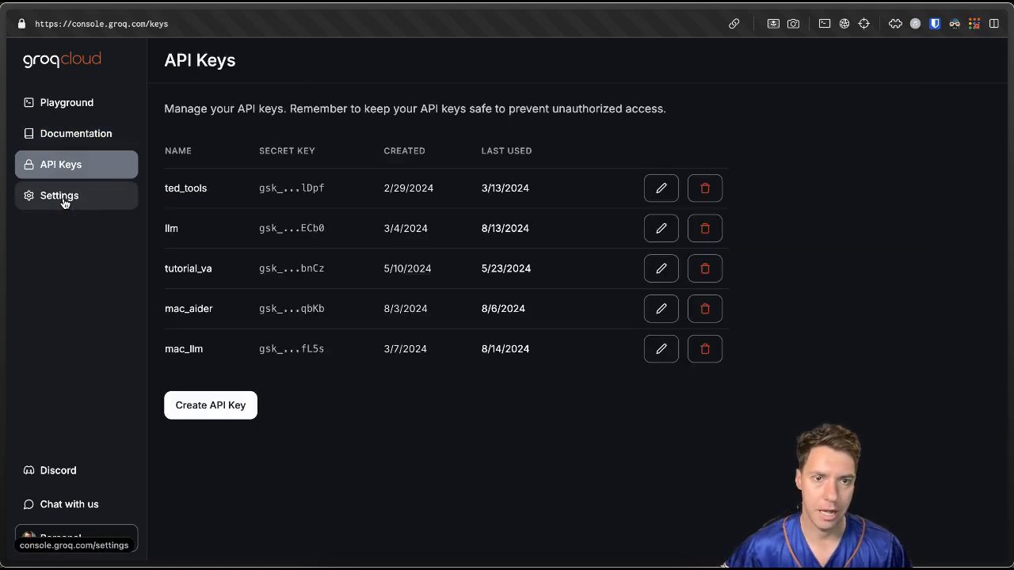
Step: Create a GroqCloud API key named demo-youtube and copy its secret
left_click(209, 405)
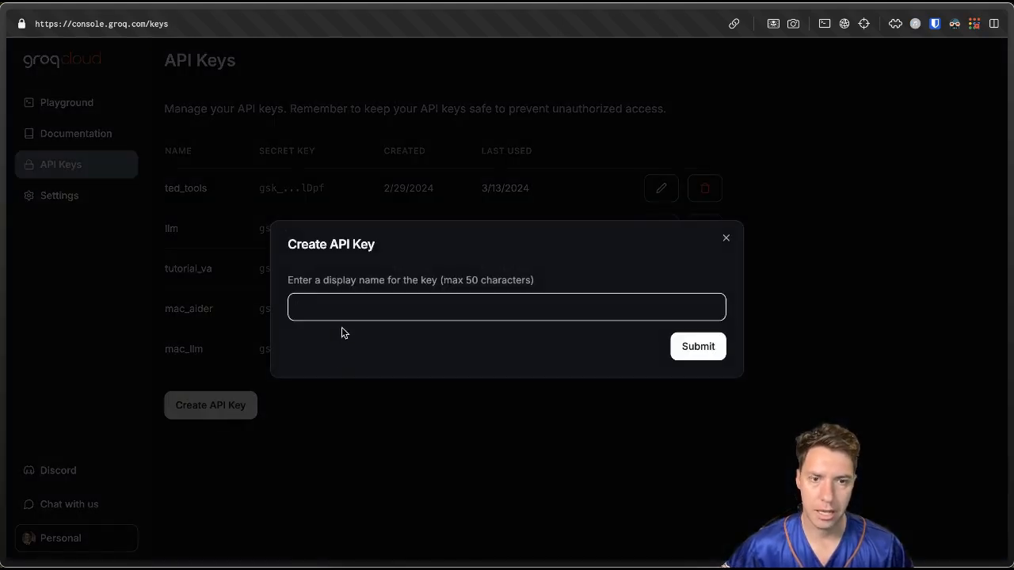
type("demo")
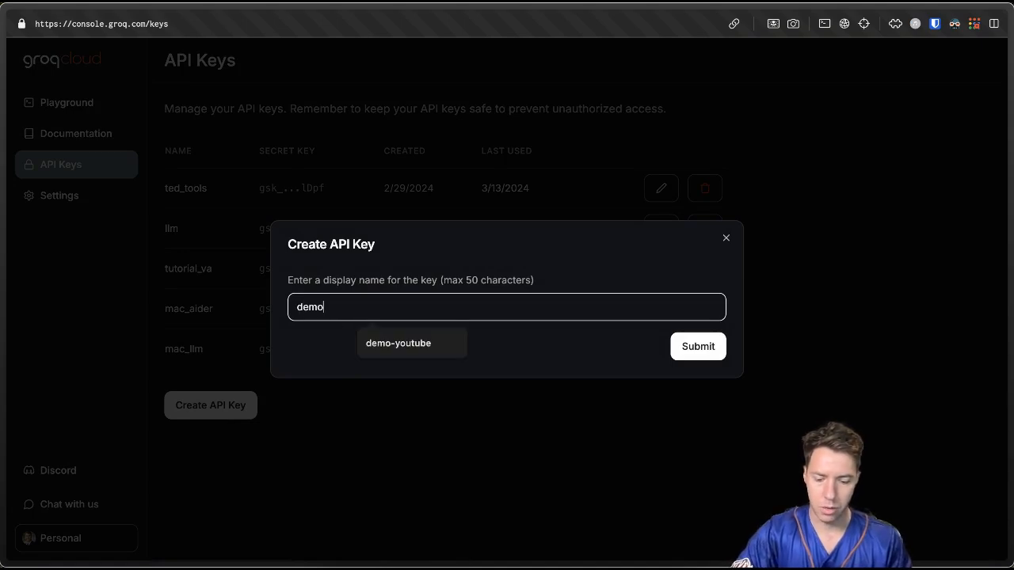
left_click(398, 343)
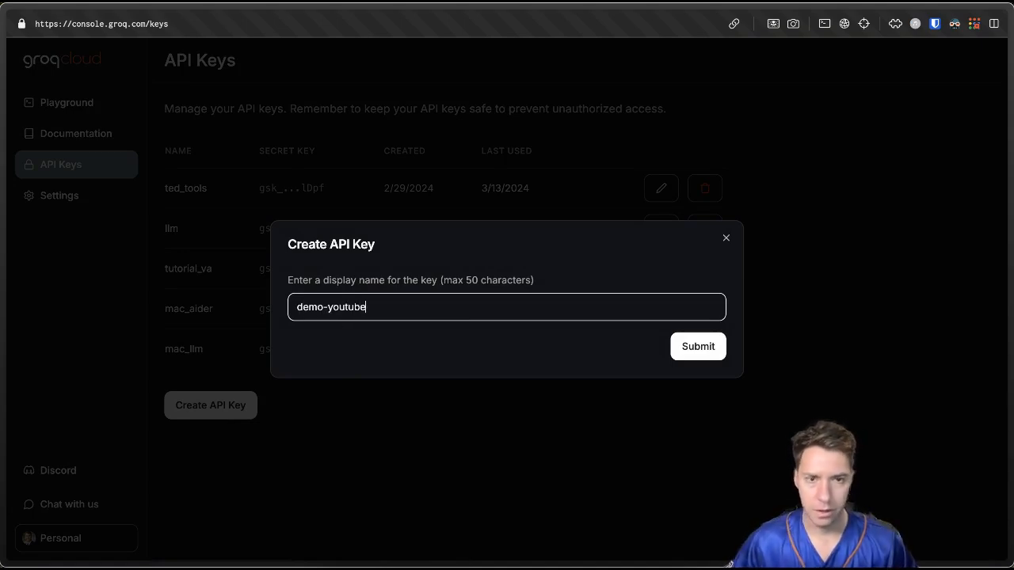
left_click(697, 345)
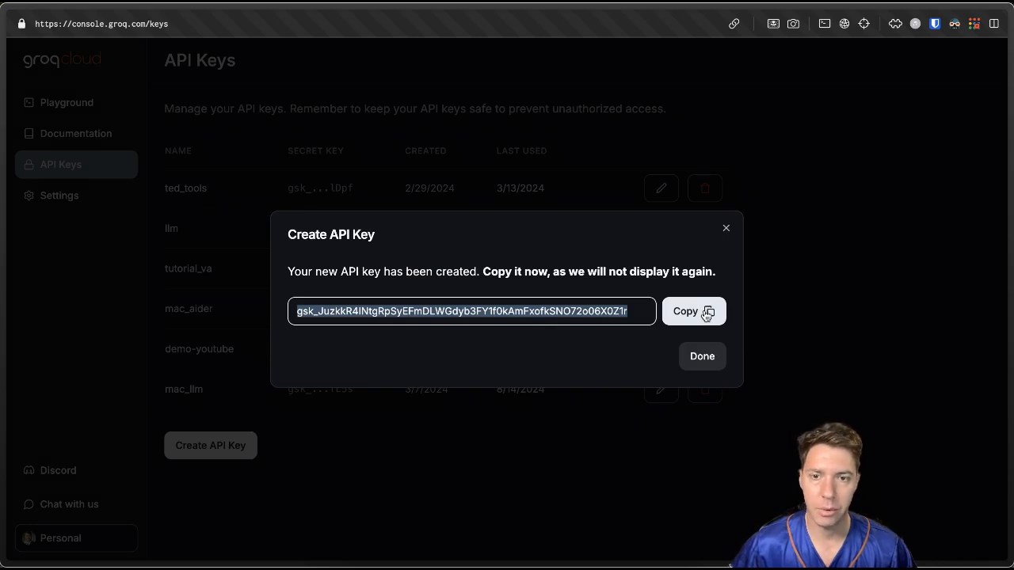
left_click(695, 310)
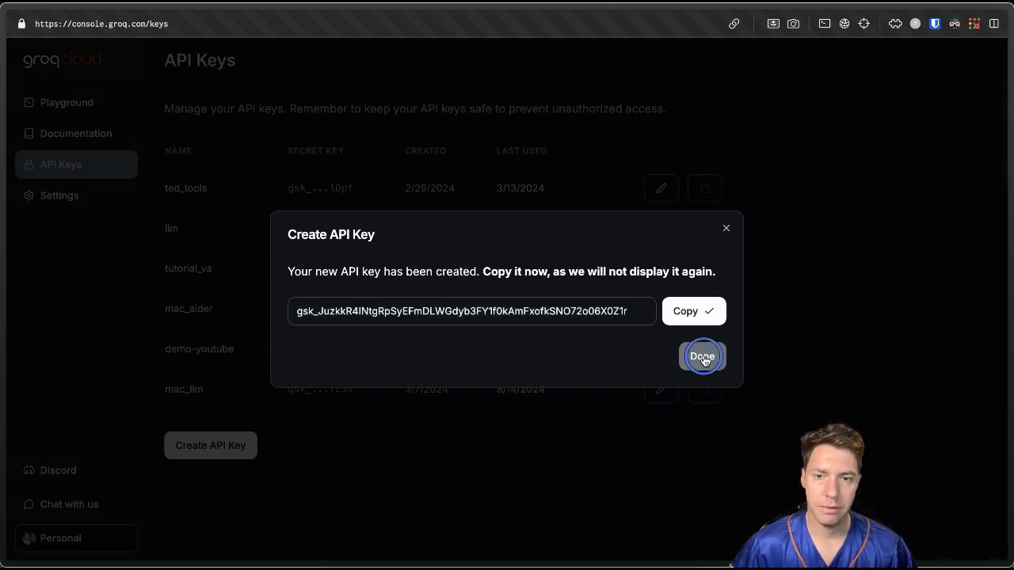
left_click(702, 354)
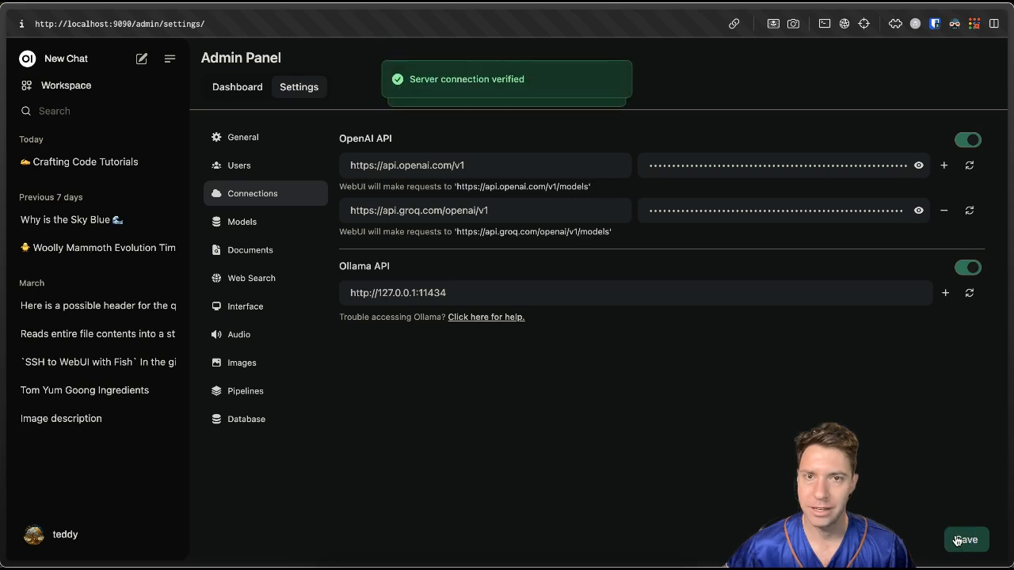
Step: Save the Groq connection with its pasted API key and return to a new chat
left_click(967, 538)
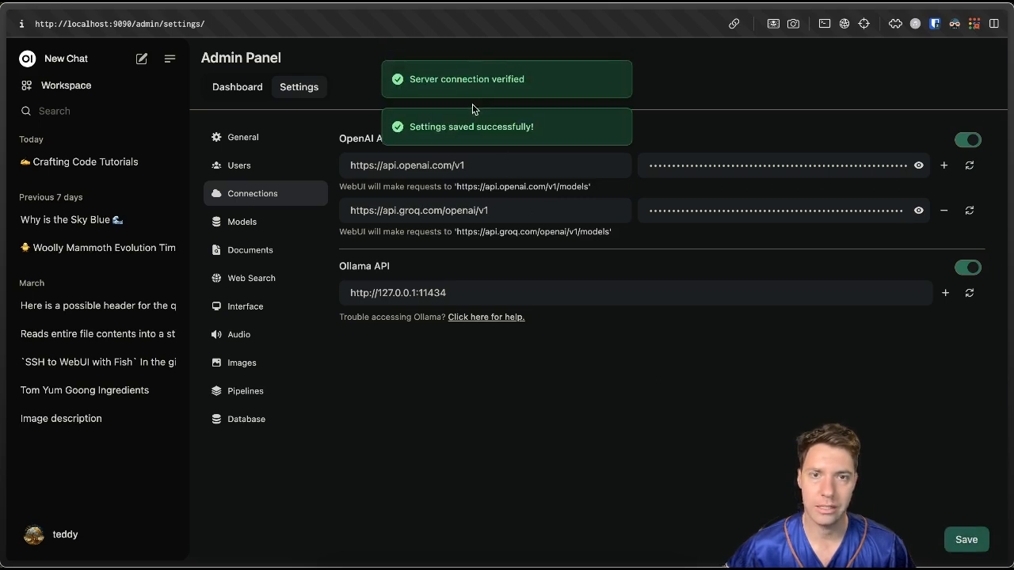
left_click(67, 59)
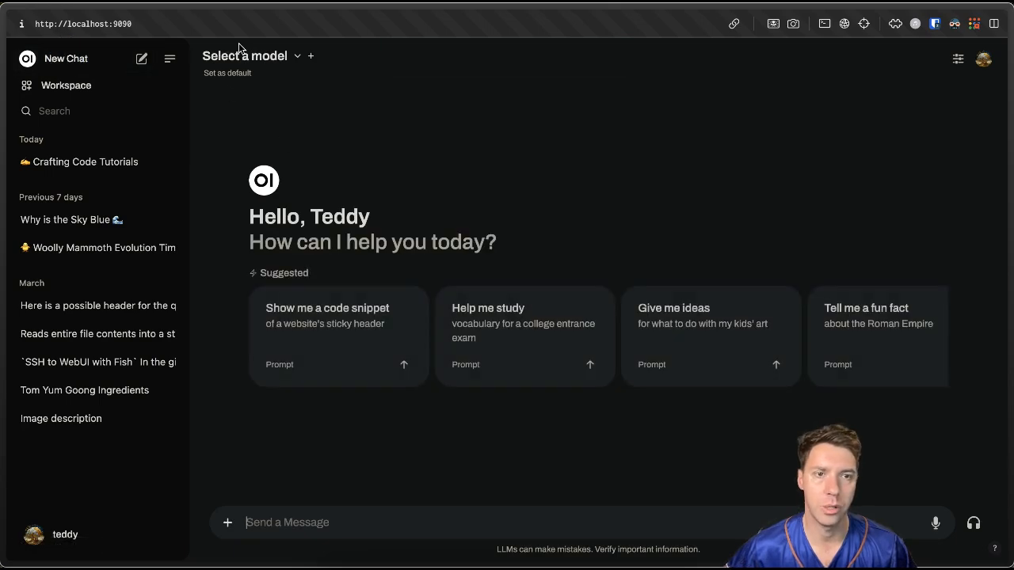
Step: Select llama-3.1-8b-instant from the Groq models as the chat model
left_click(244, 55)
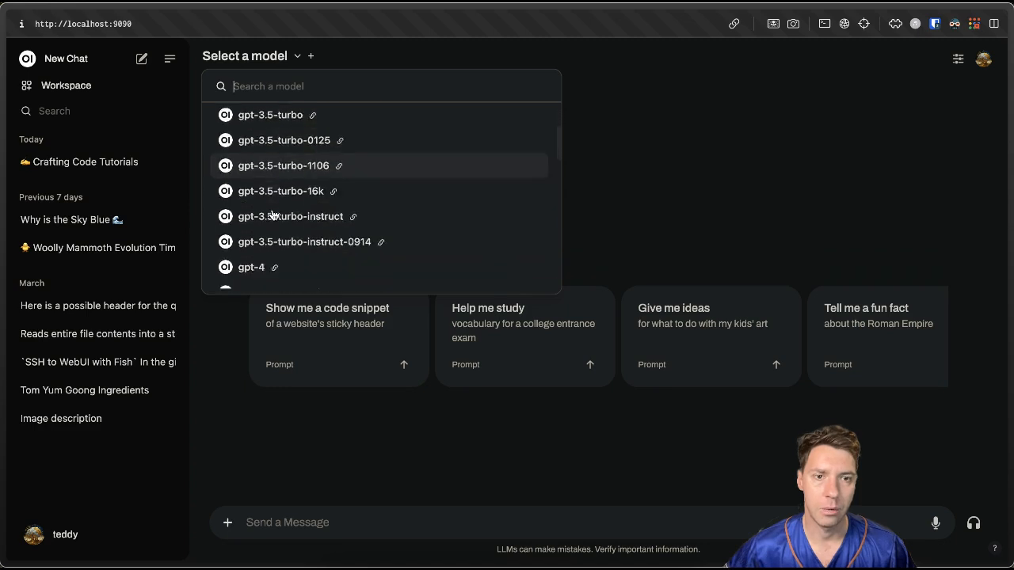
scroll("down", 3)
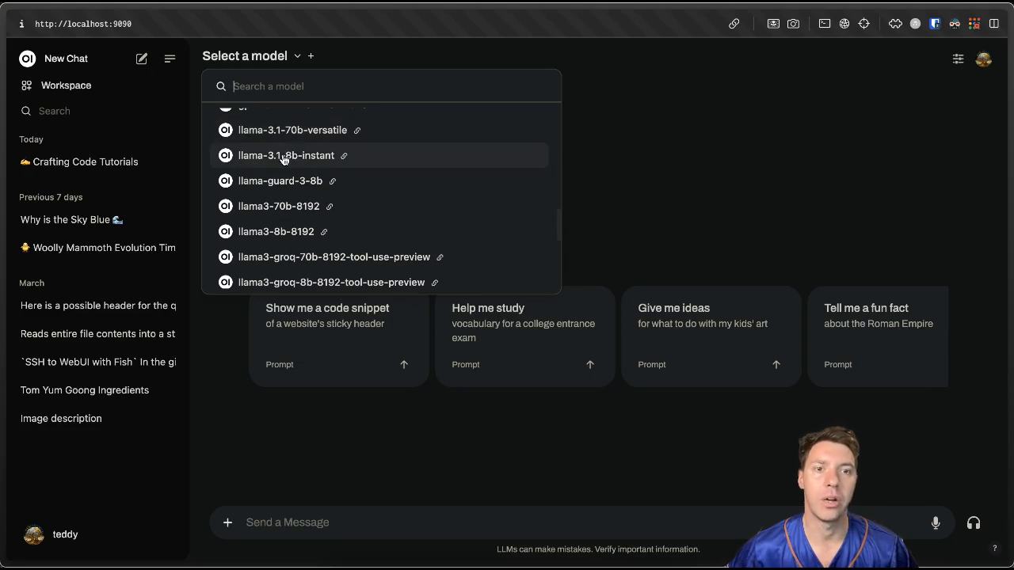
left_click(285, 156)
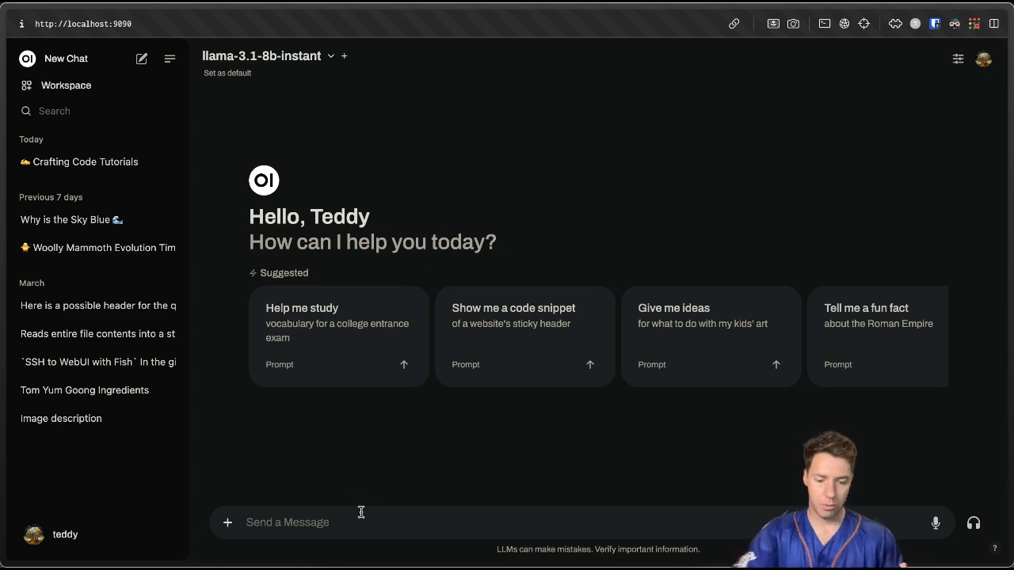
Step: Ask 'why is the sky blue' and then how to list Docker images, reading the replies
type("why is")
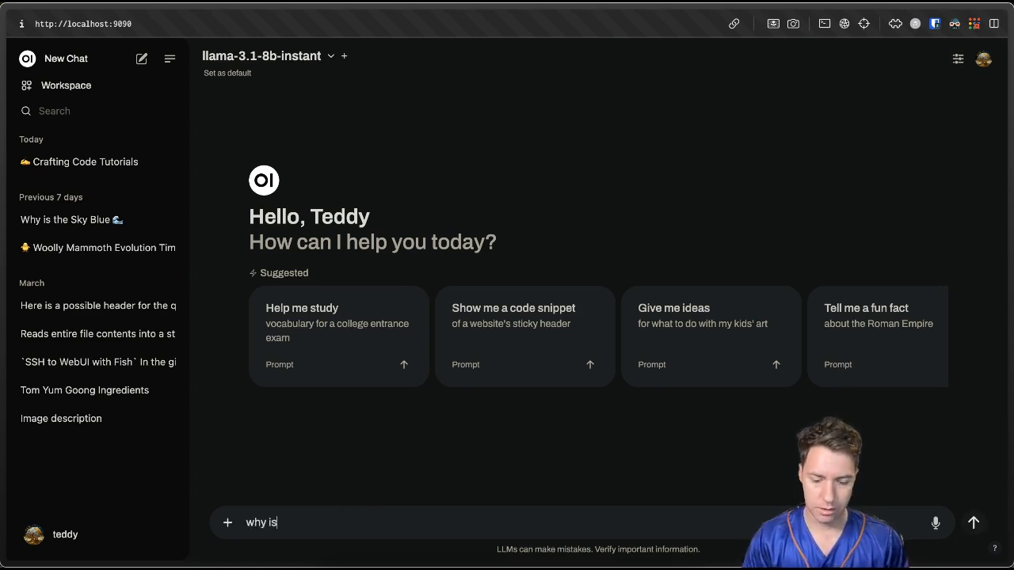
type("the sky blue")
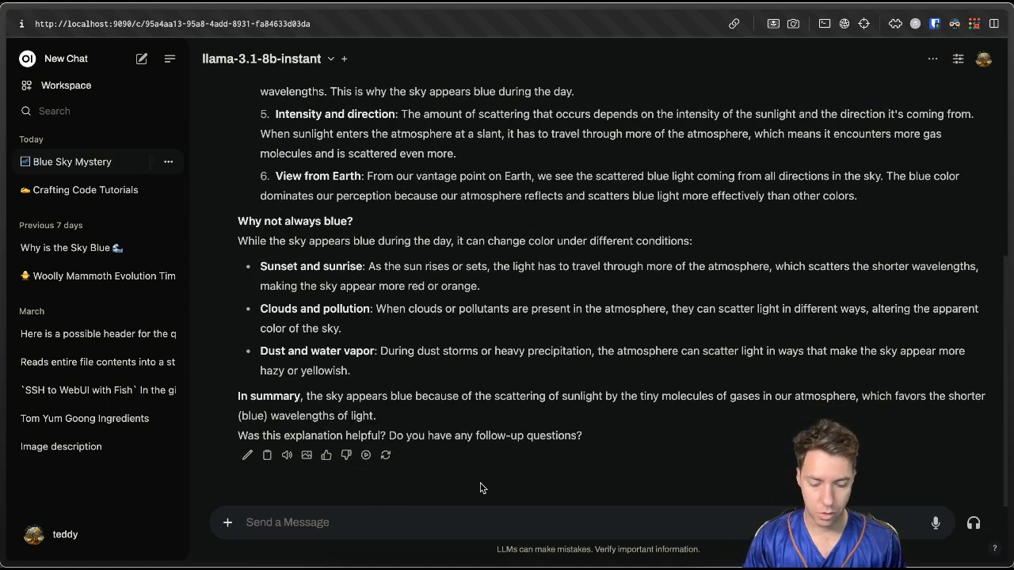
type("what is the docker command")
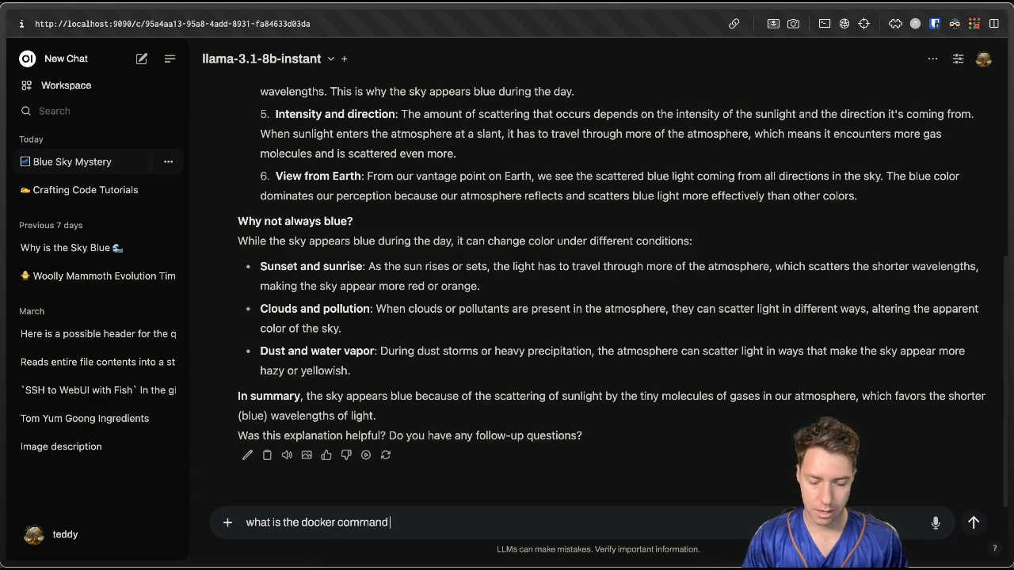
type("to lis")
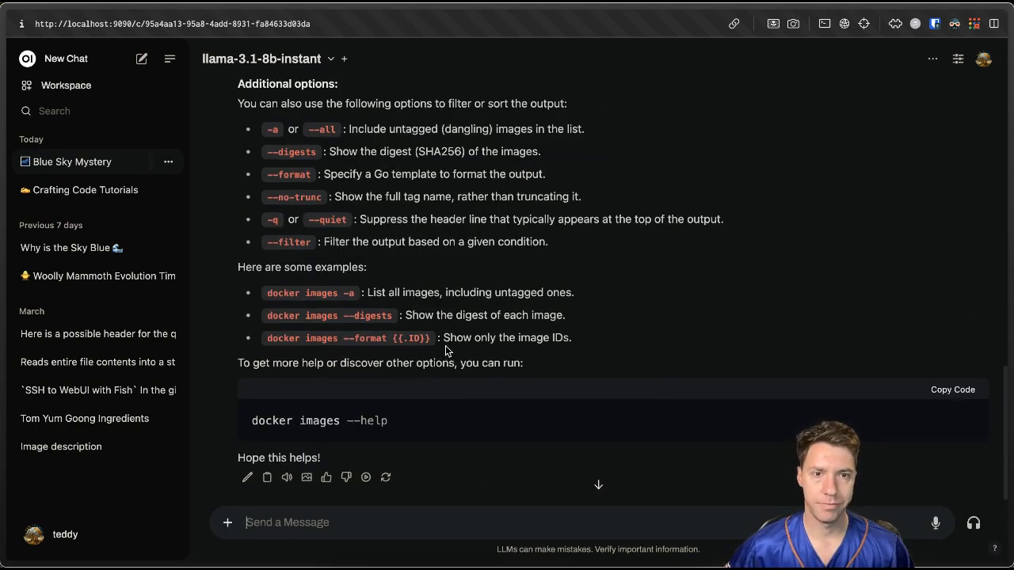
scroll("down", 3)
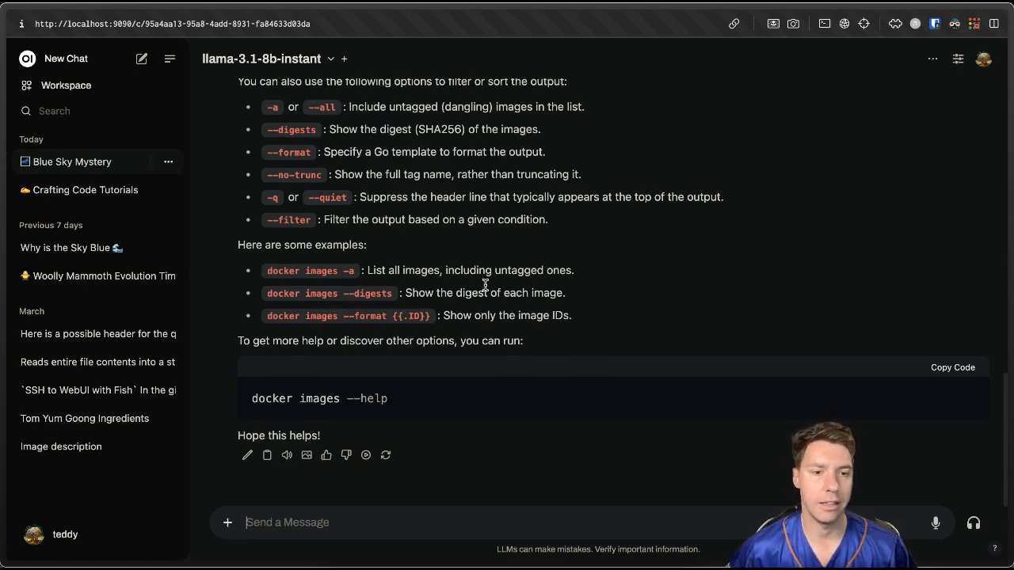
mouse_move(412, 250)
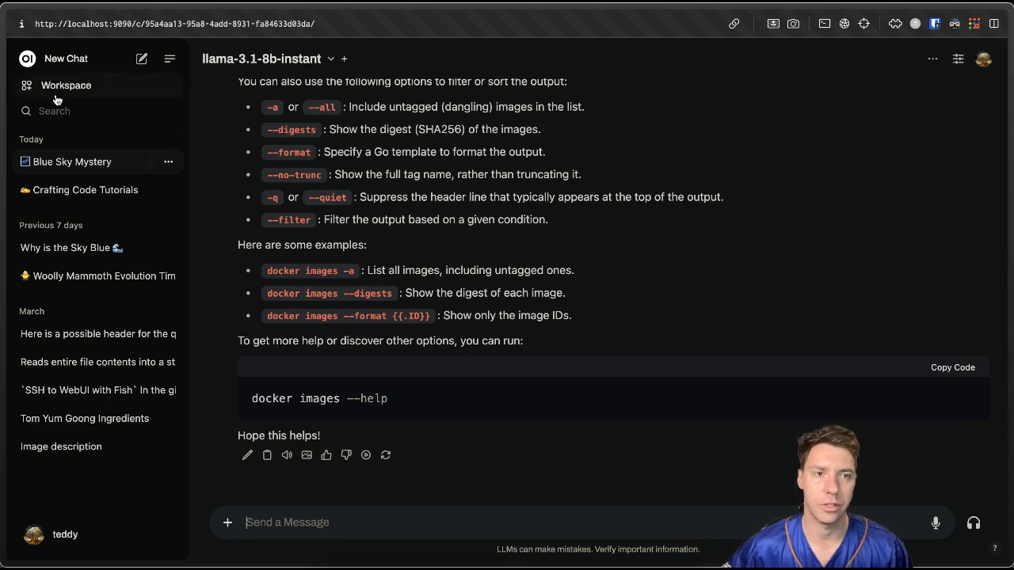
Step: Browse the Workspace's Prompts, Tools and Functions pages, ending on Models
left_click(66, 85)
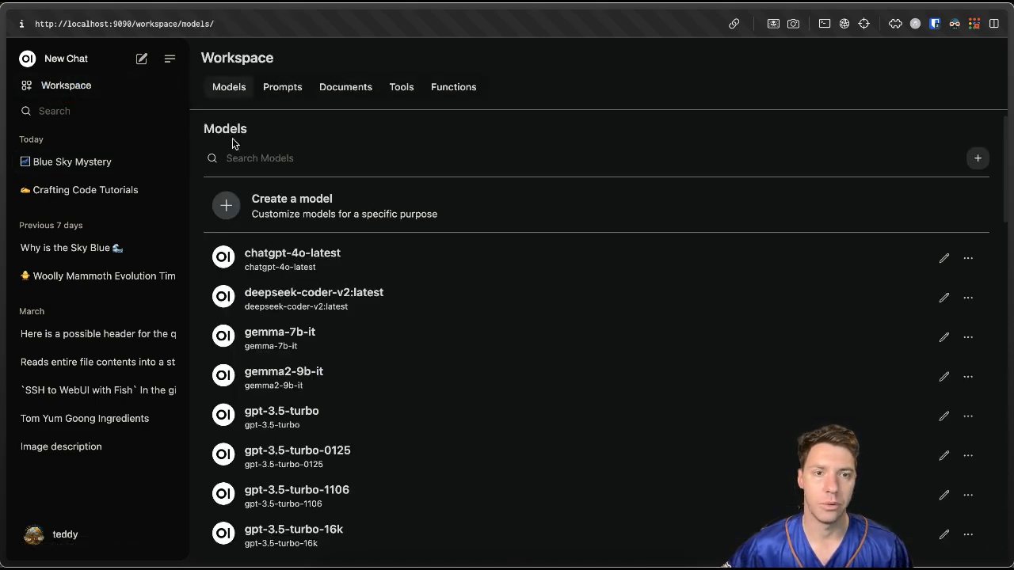
mouse_move(355, 209)
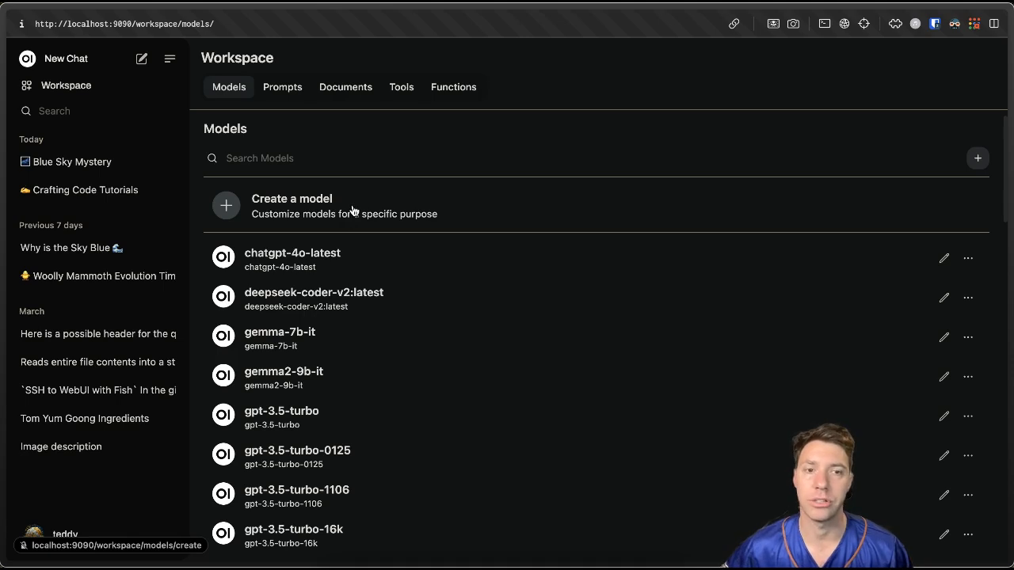
mouse_move(333, 200)
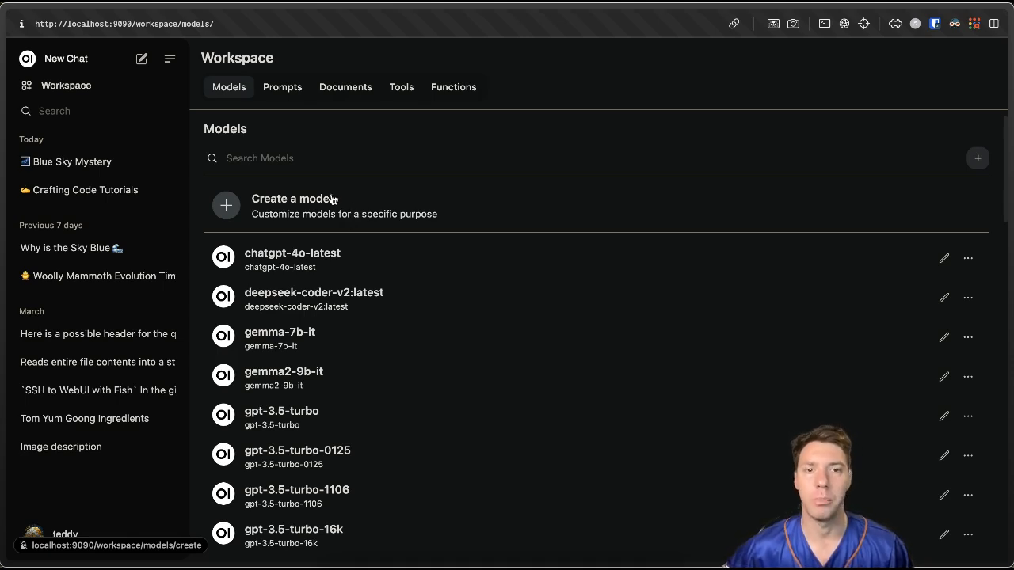
mouse_move(301, 124)
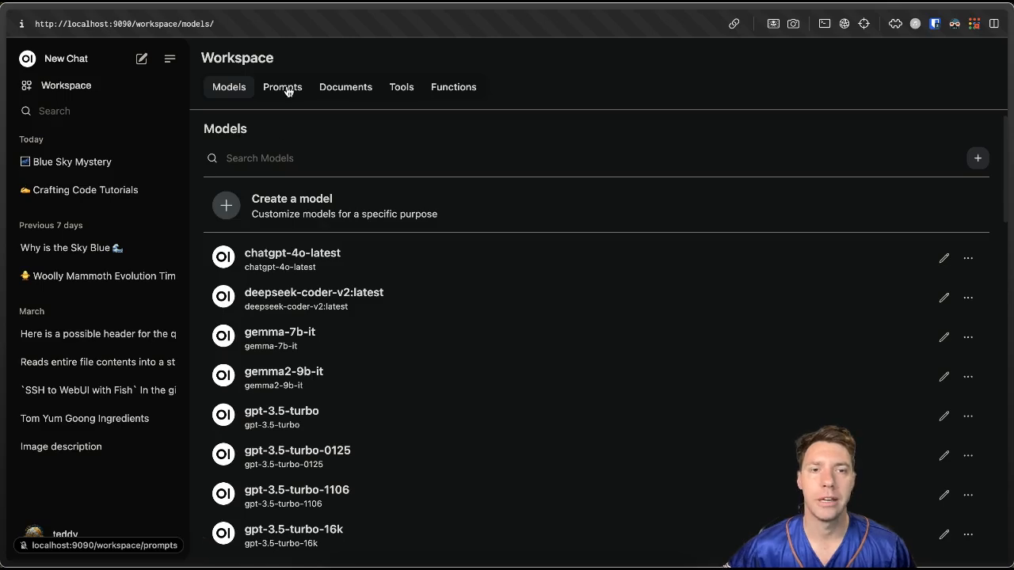
left_click(282, 88)
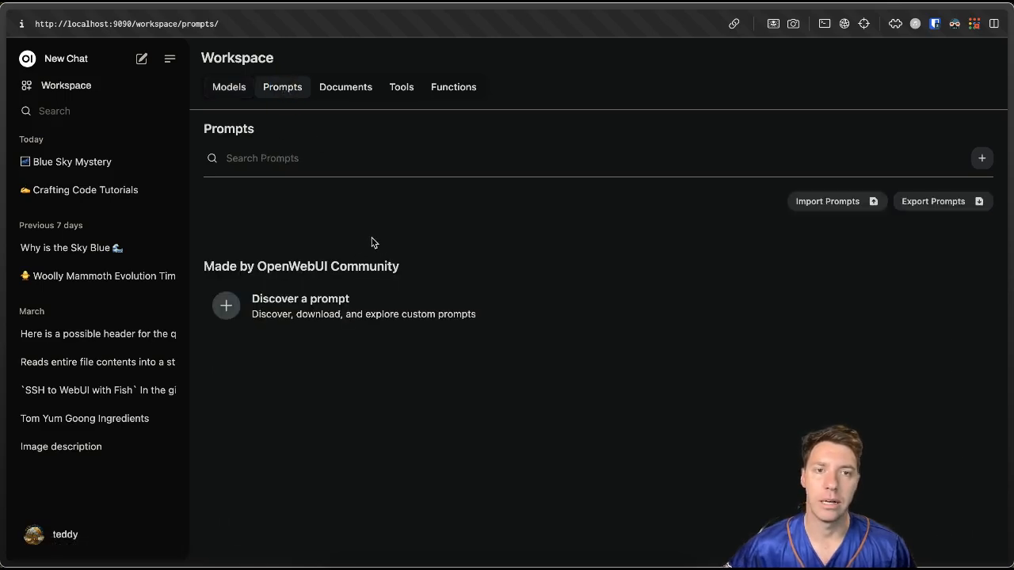
left_click(401, 87)
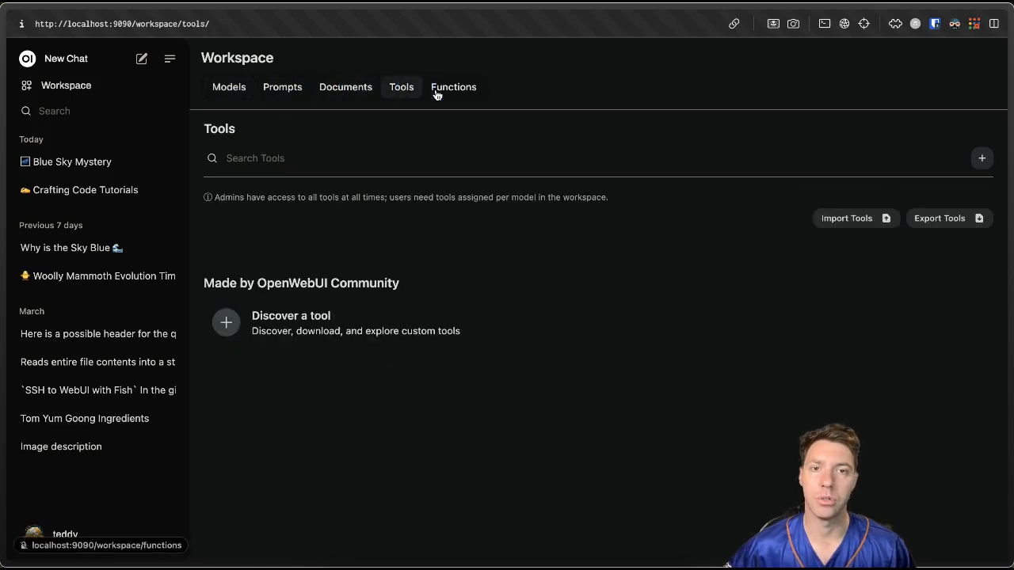
left_click(453, 87)
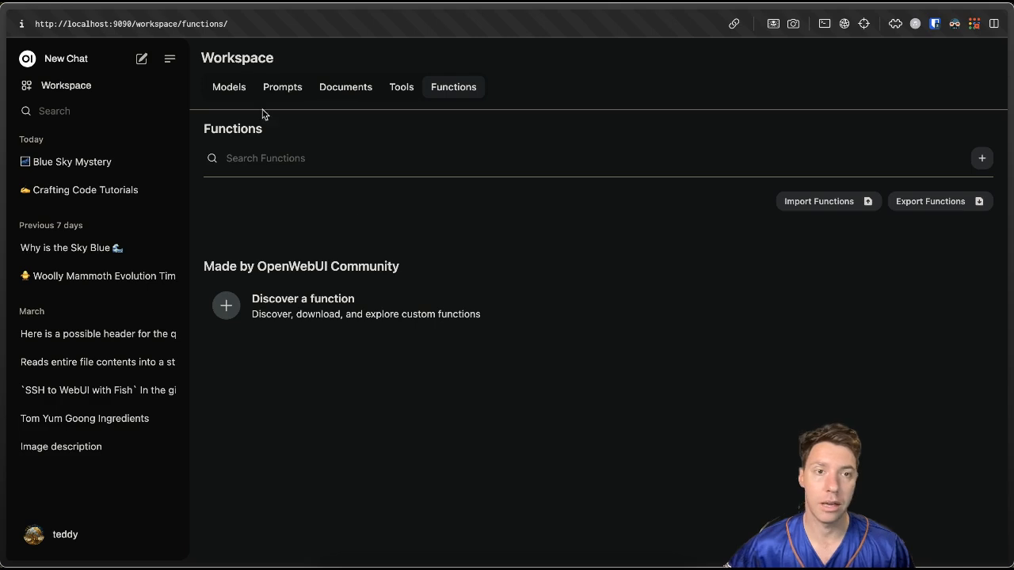
left_click(229, 87)
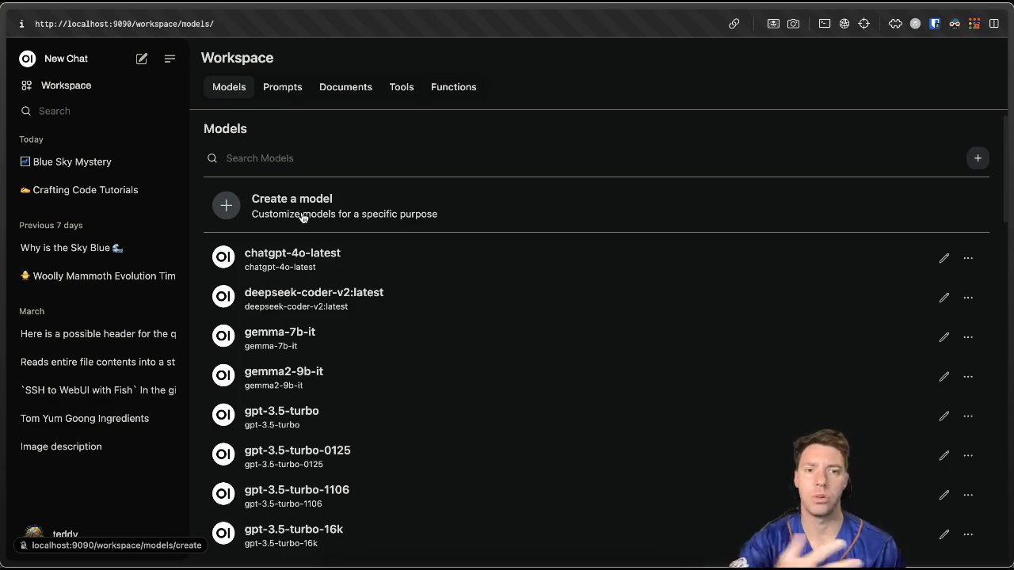
mouse_move(114, 102)
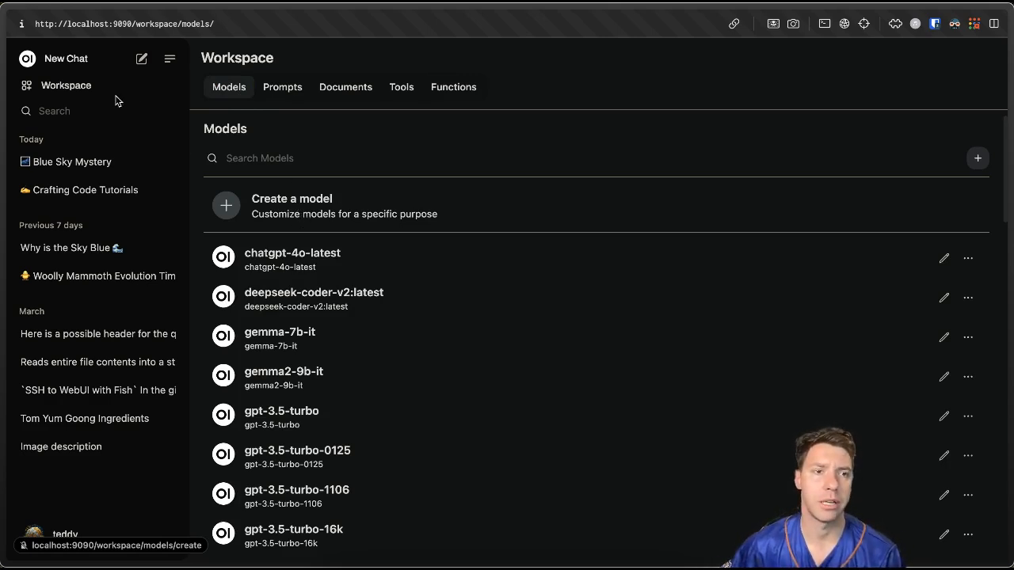
mouse_move(341, 141)
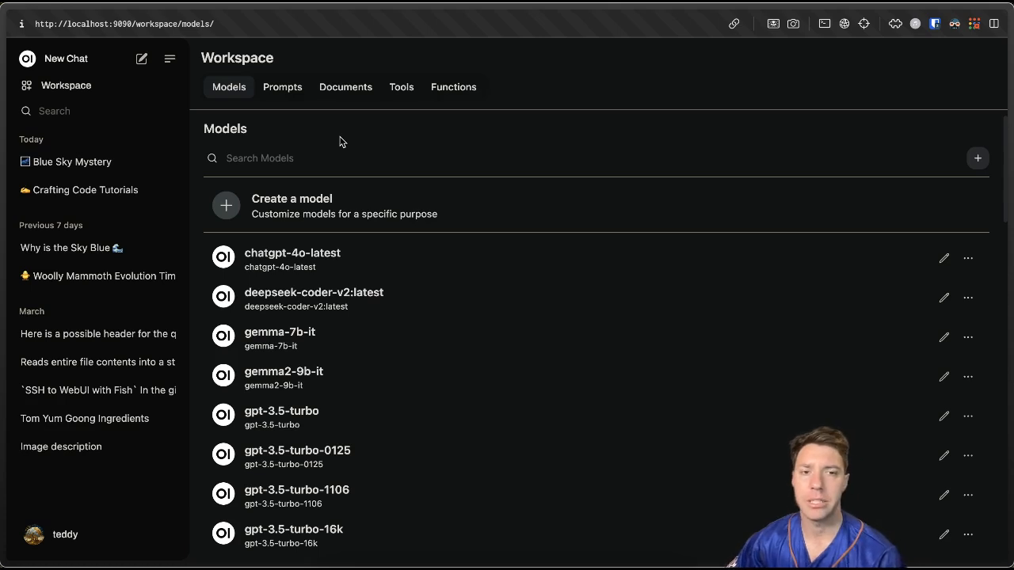
mouse_move(282, 87)
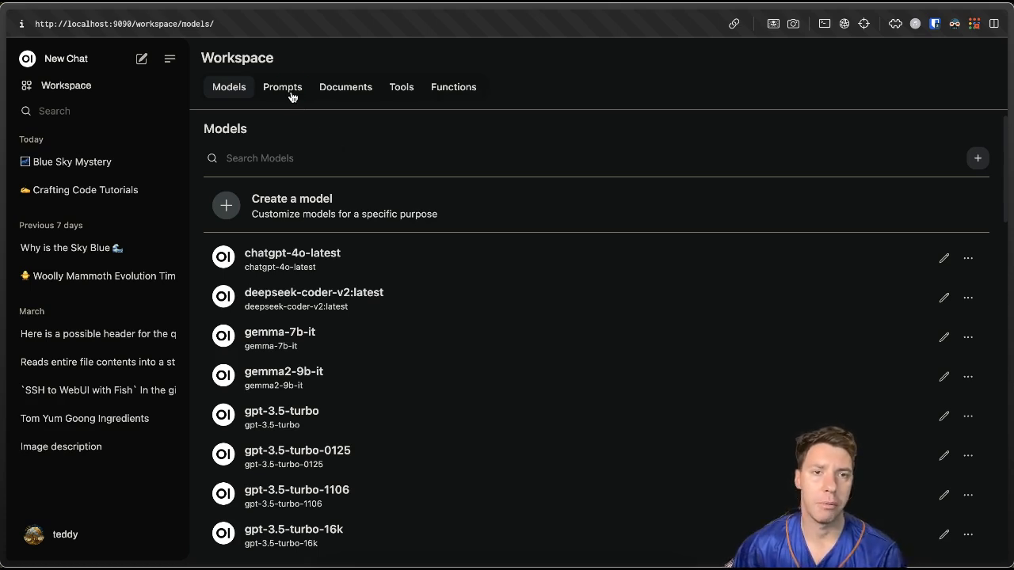
Step: View the Workspace Documents page with its prompt-engineering files, then the Tools page
left_click(345, 88)
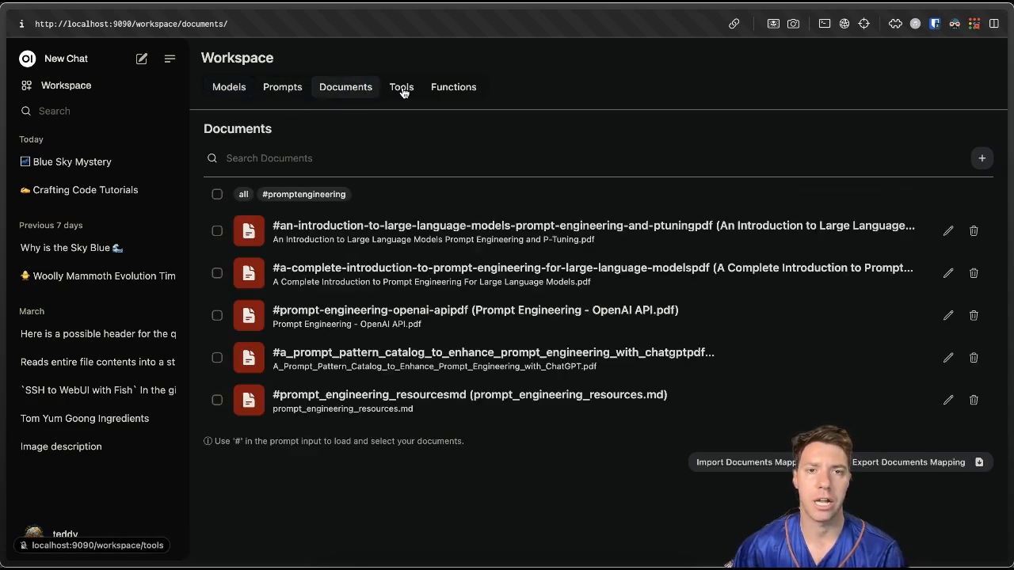
left_click(401, 87)
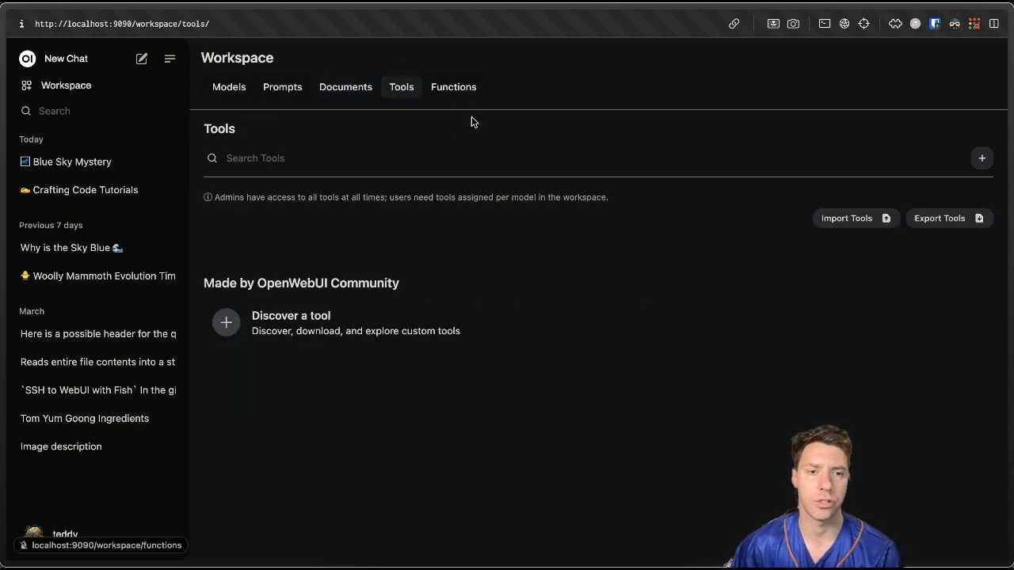